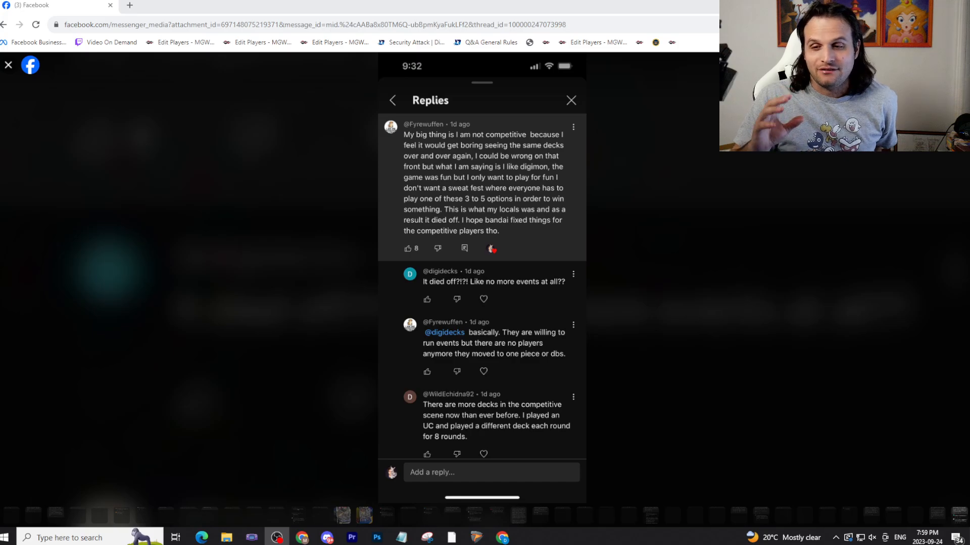
mouse_move(757, 441)
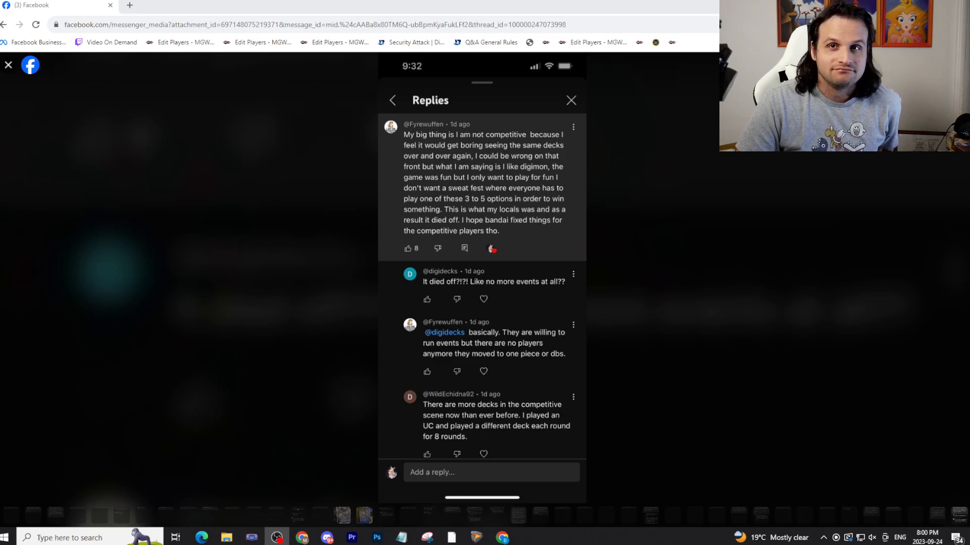
mouse_move(666, 364)
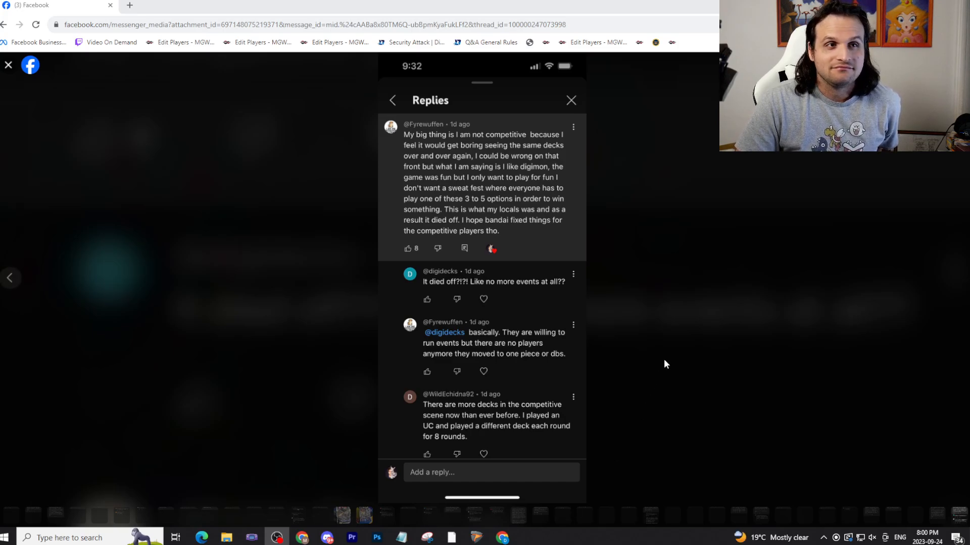
mouse_move(190, 264)
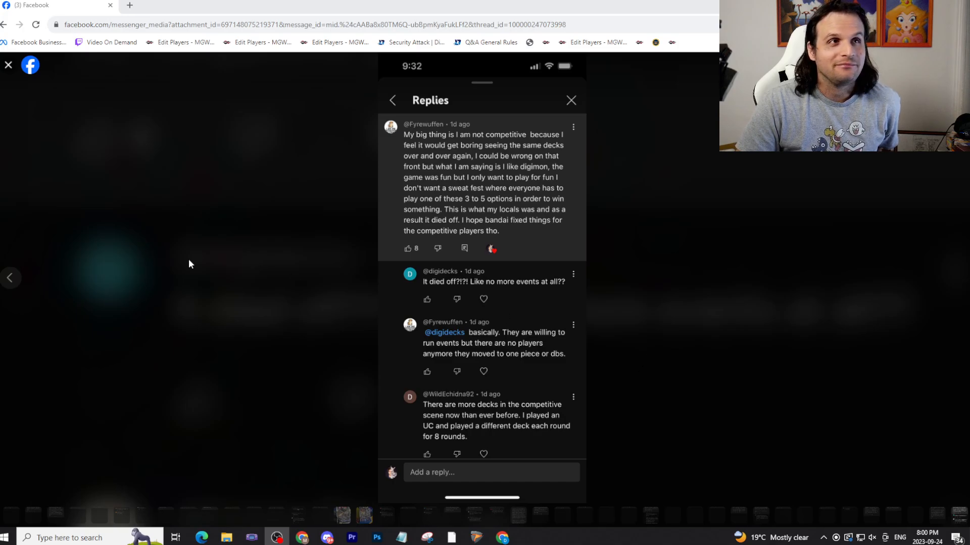
mouse_move(402, 233)
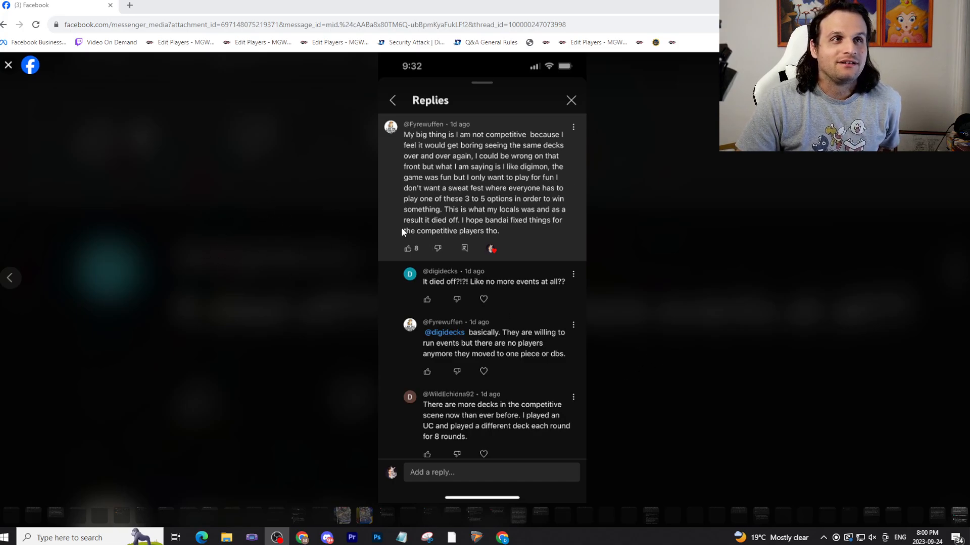
mouse_move(564, 156)
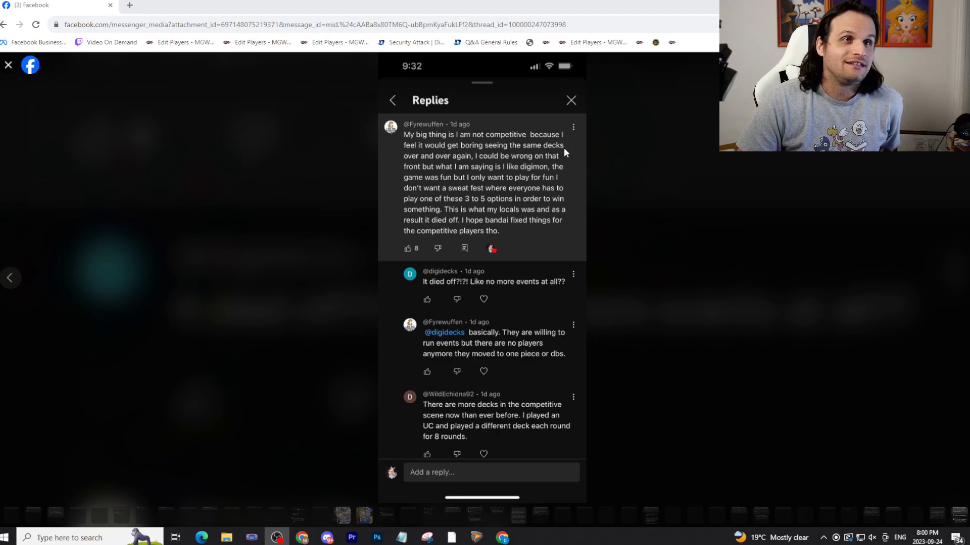
mouse_move(504, 181)
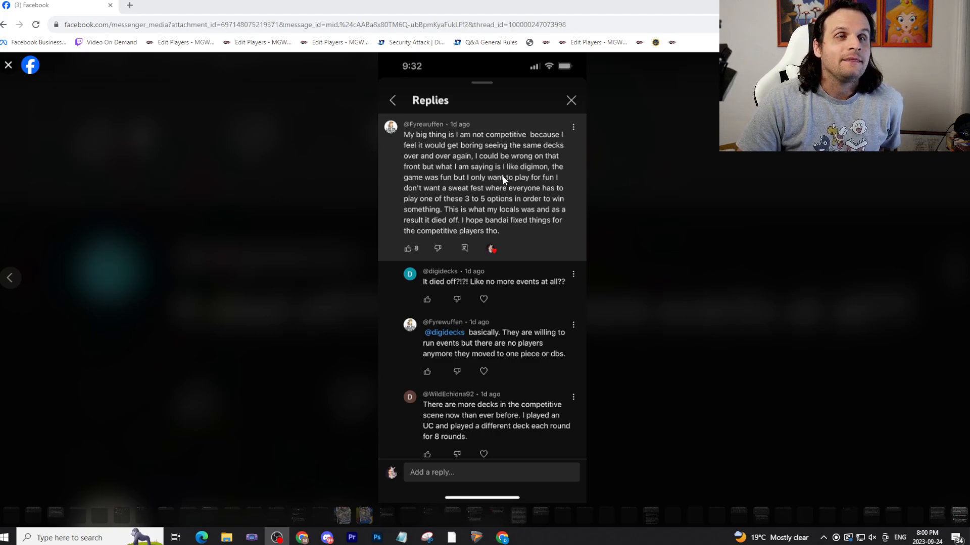
mouse_move(457, 182)
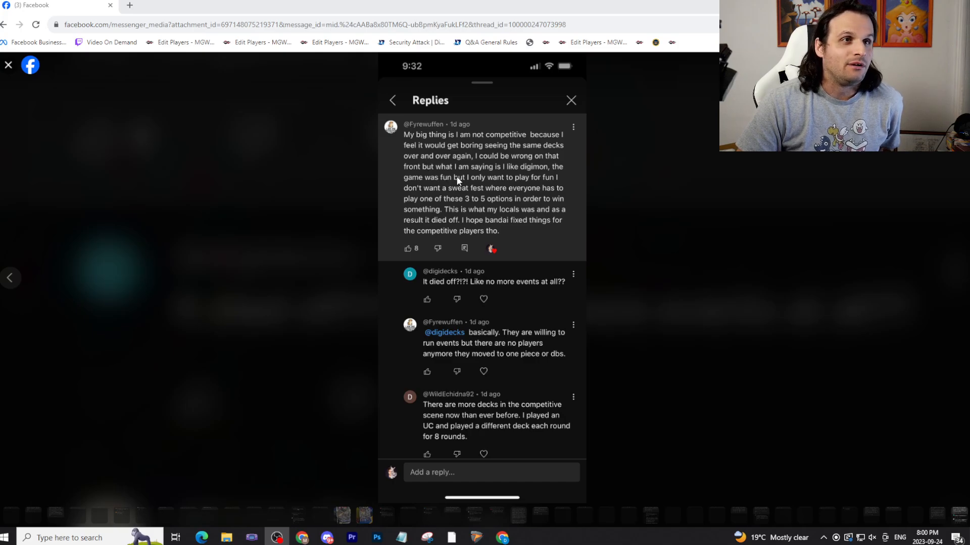
mouse_move(464, 200)
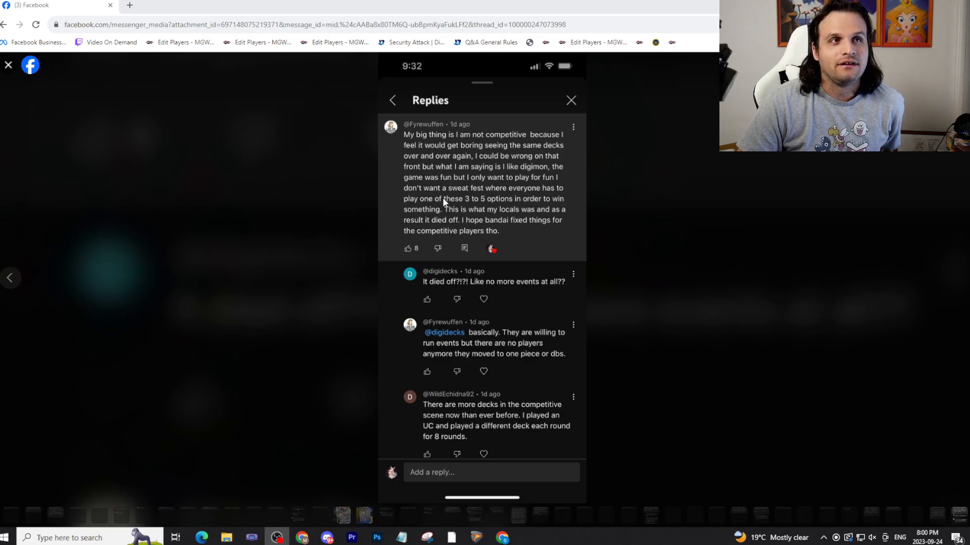
mouse_move(550, 203)
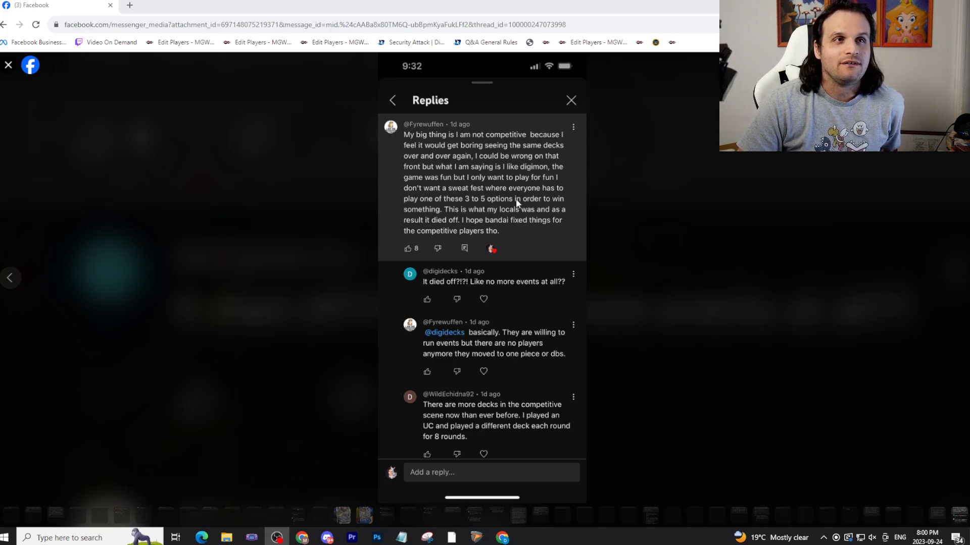
mouse_move(469, 227)
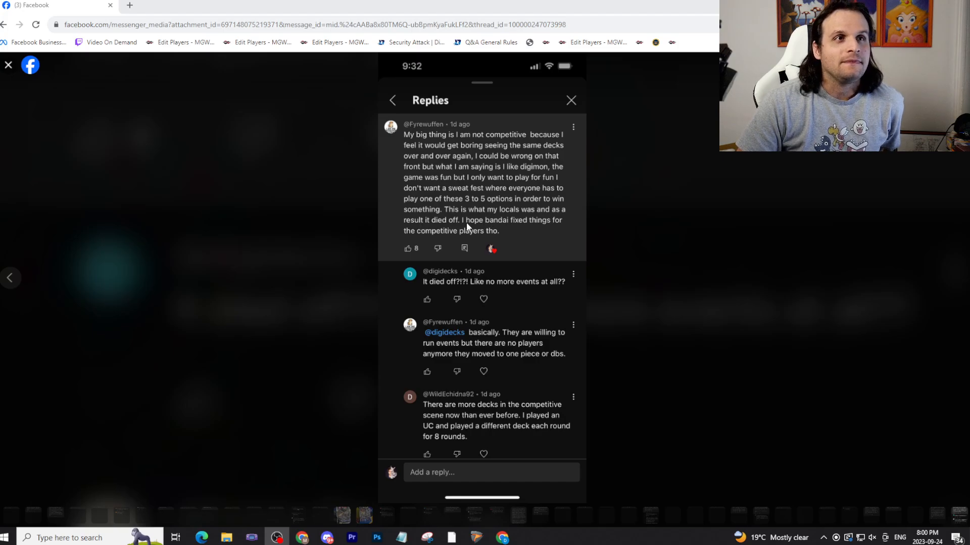
mouse_move(404, 223)
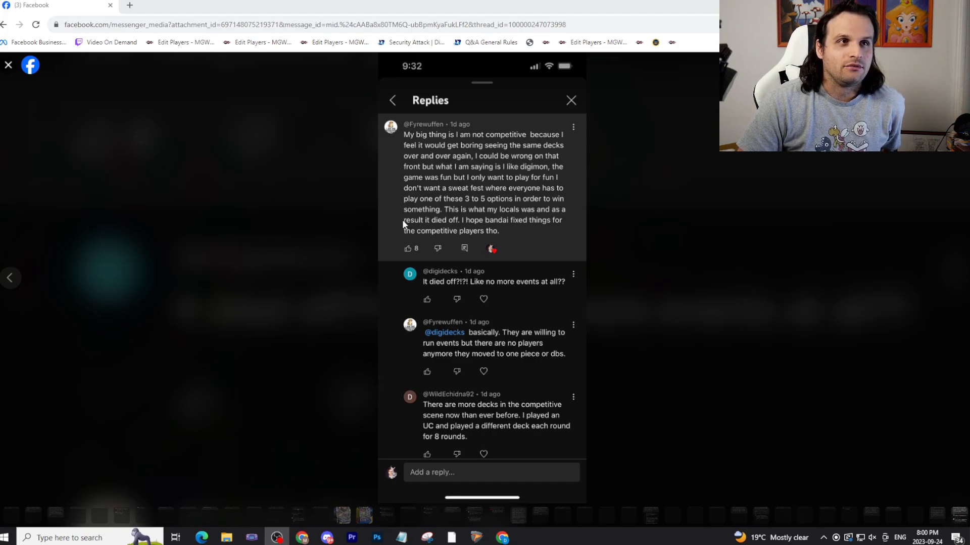
mouse_move(549, 228)
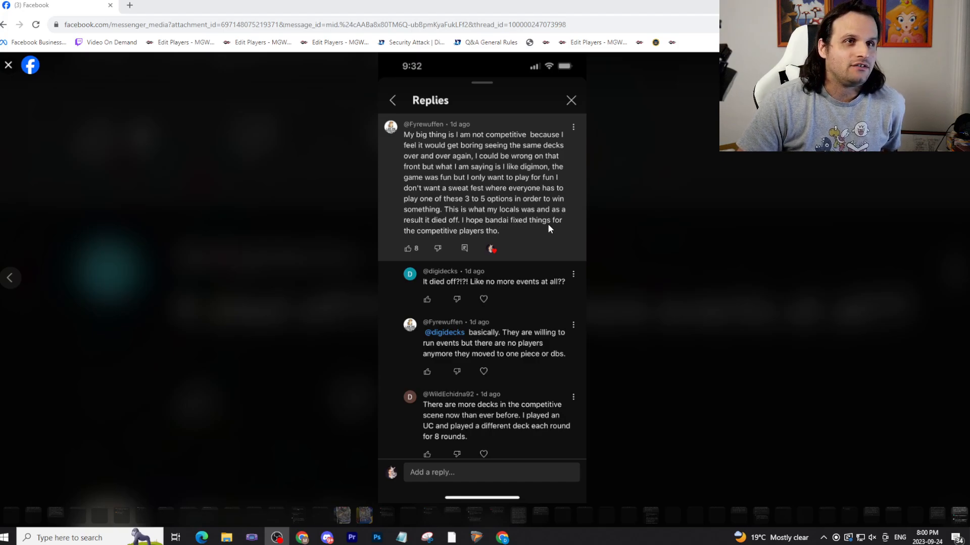
mouse_move(632, 230)
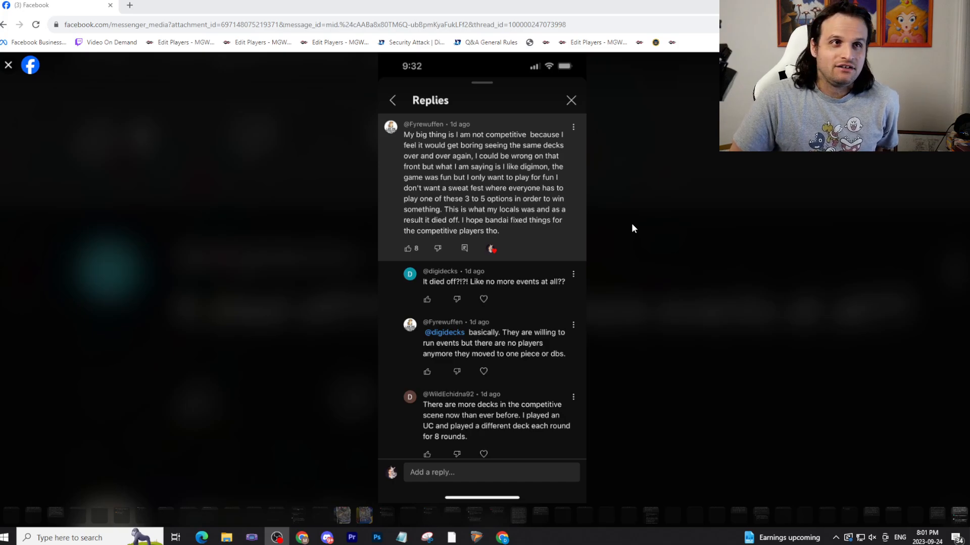
mouse_move(628, 268)
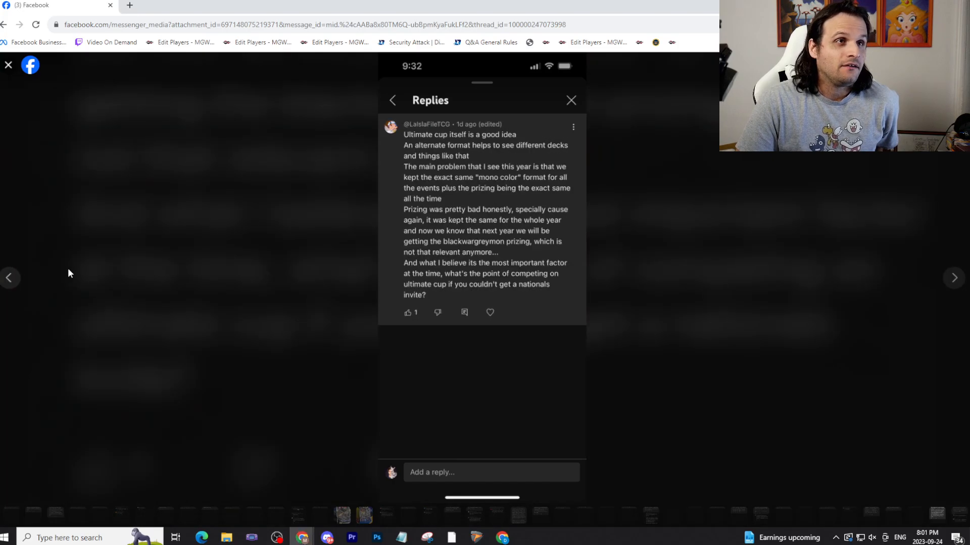
mouse_move(165, 262)
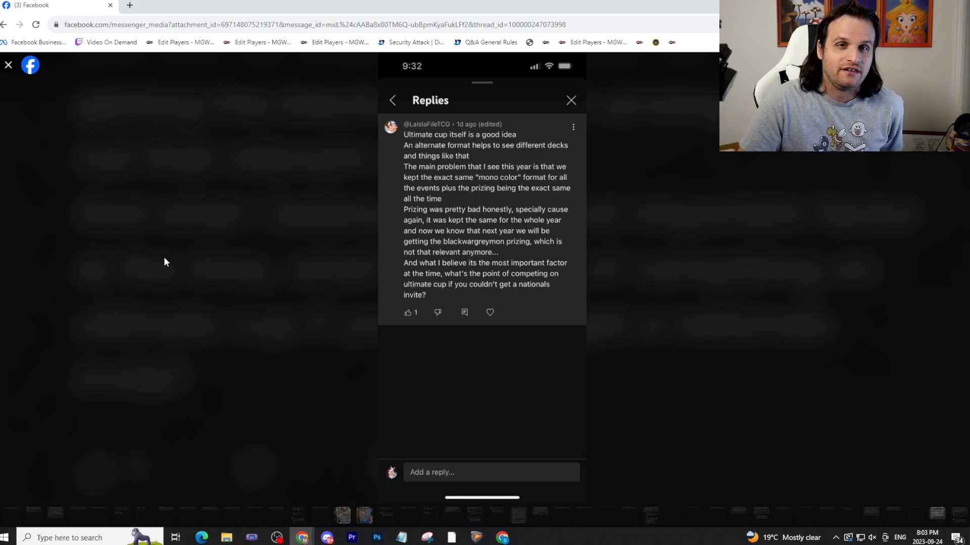
mouse_move(29, 277)
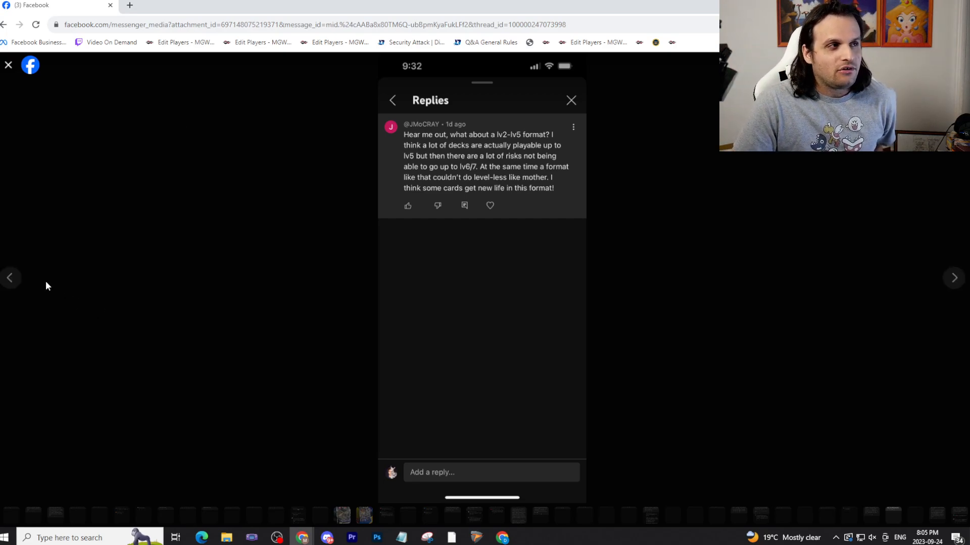
Advance the viewer to the next comment screenshot, the Ultimate Cup one-color rule comment.
left_click(953, 278)
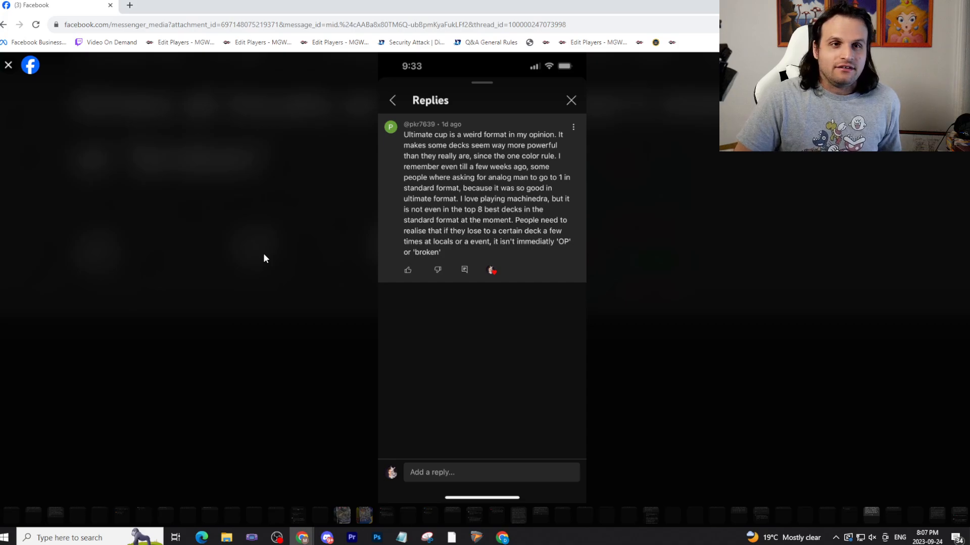
mouse_move(174, 355)
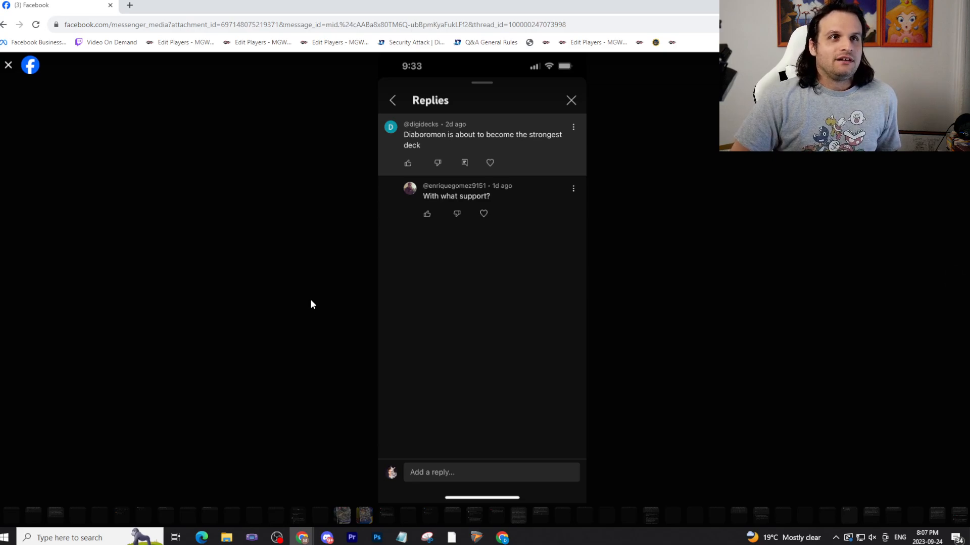
mouse_move(228, 398)
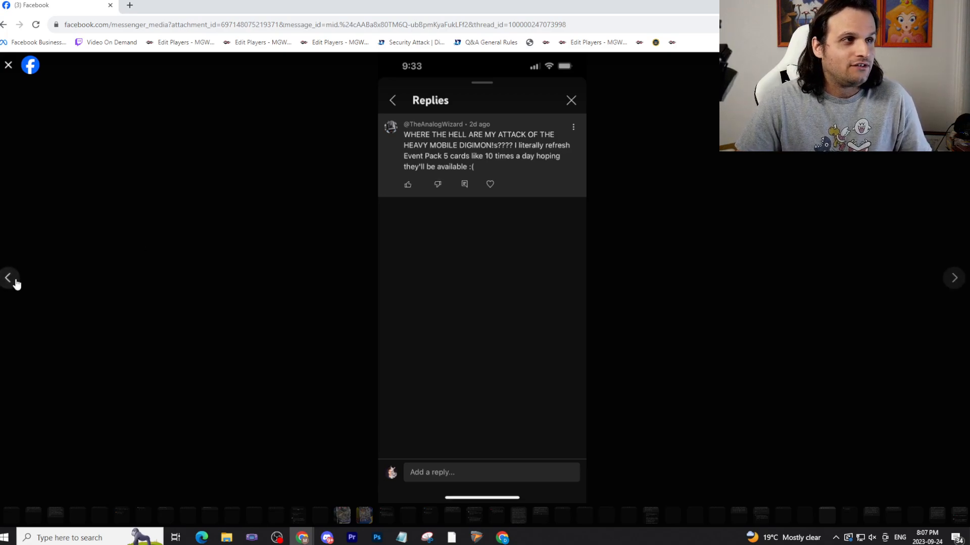
Go back to the reply about making top 10 with D-Reaper and Ogremon stealing a fiancé.
left_click(10, 278)
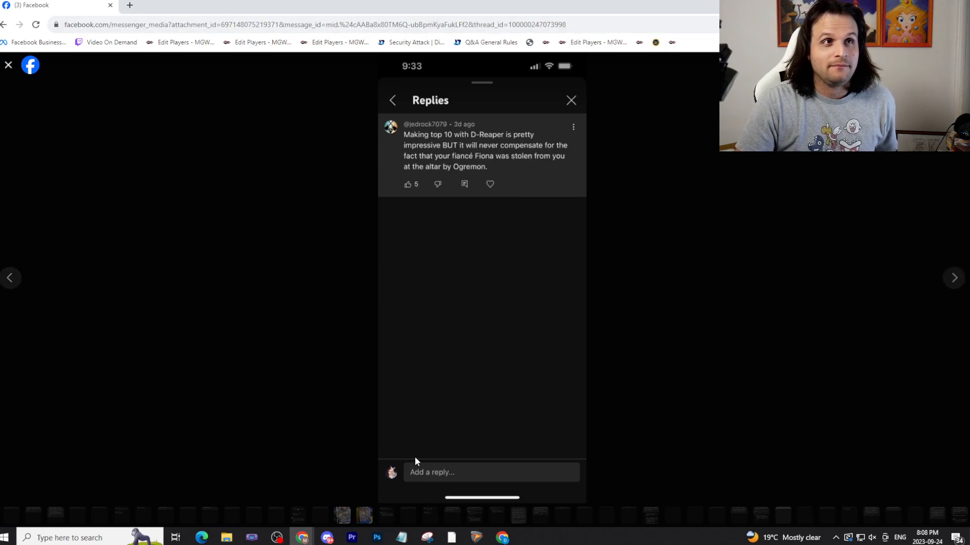
mouse_move(339, 347)
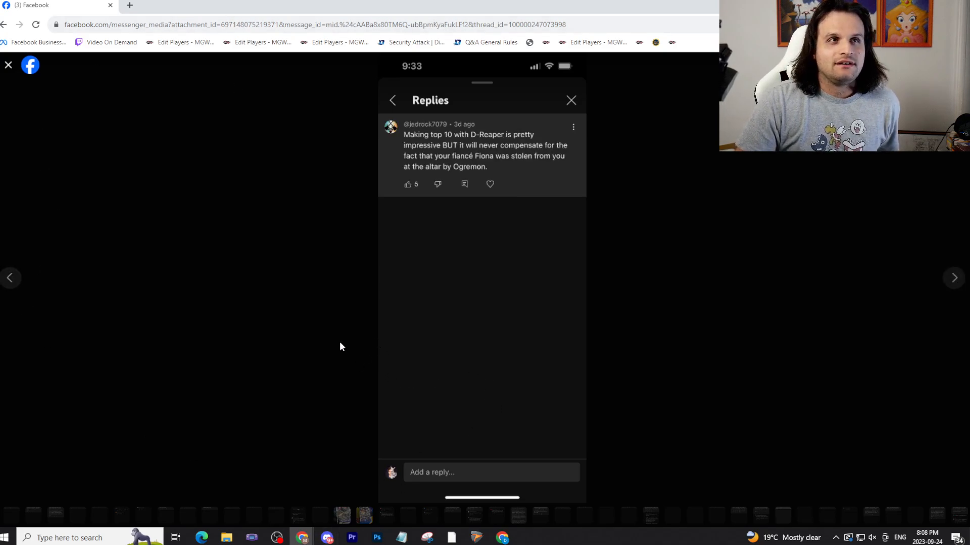
mouse_move(295, 299)
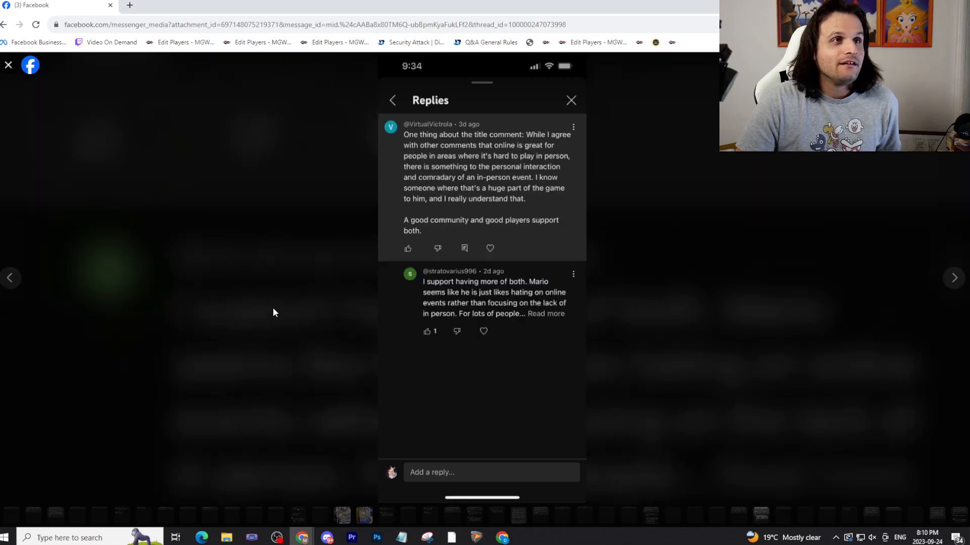
mouse_move(274, 342)
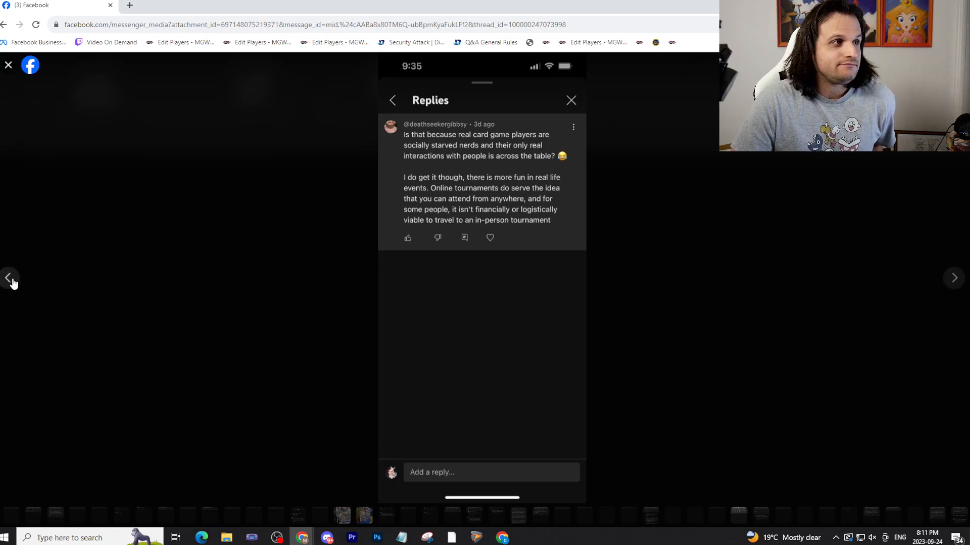
Step back to the previous screenshot, the comment saying topping every tournament is impossible.
left_click(11, 277)
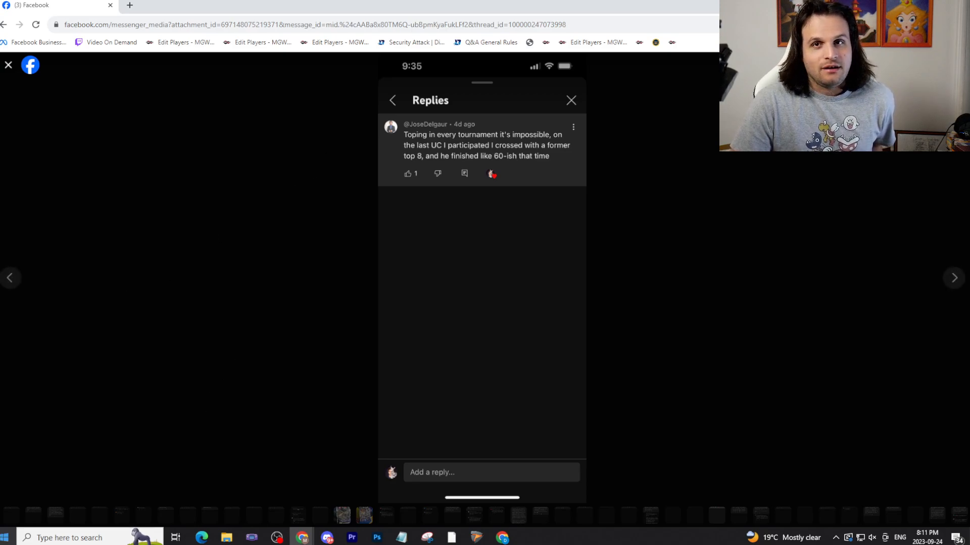
mouse_move(209, 401)
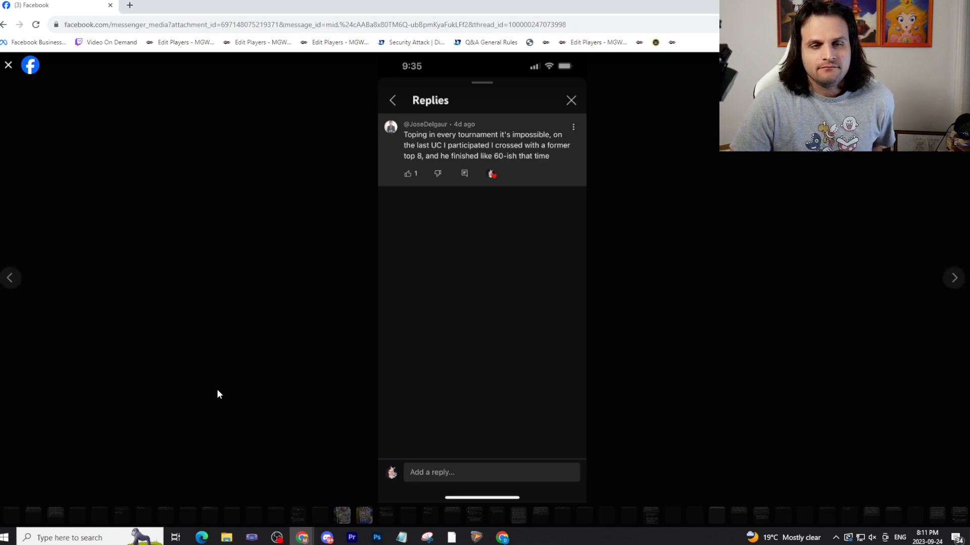
mouse_move(557, 329)
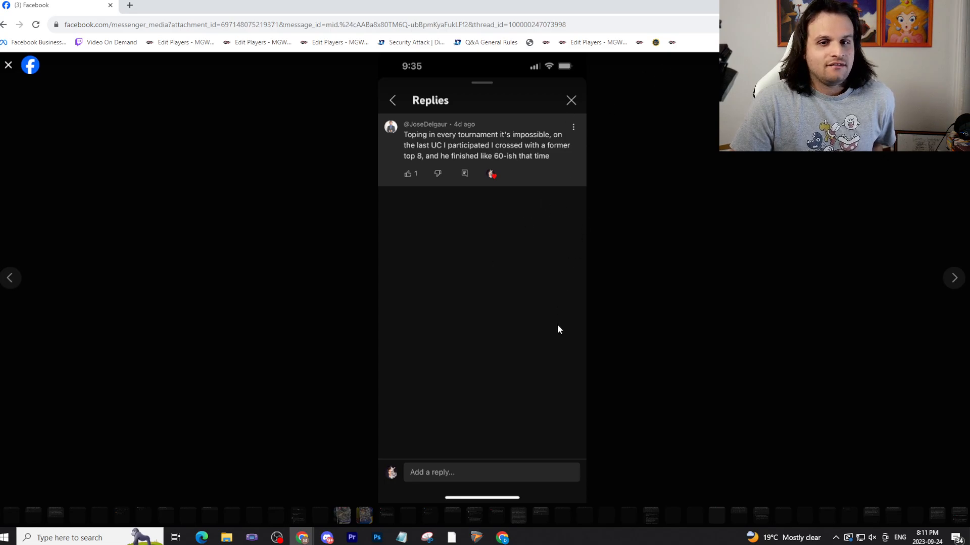
mouse_move(62, 303)
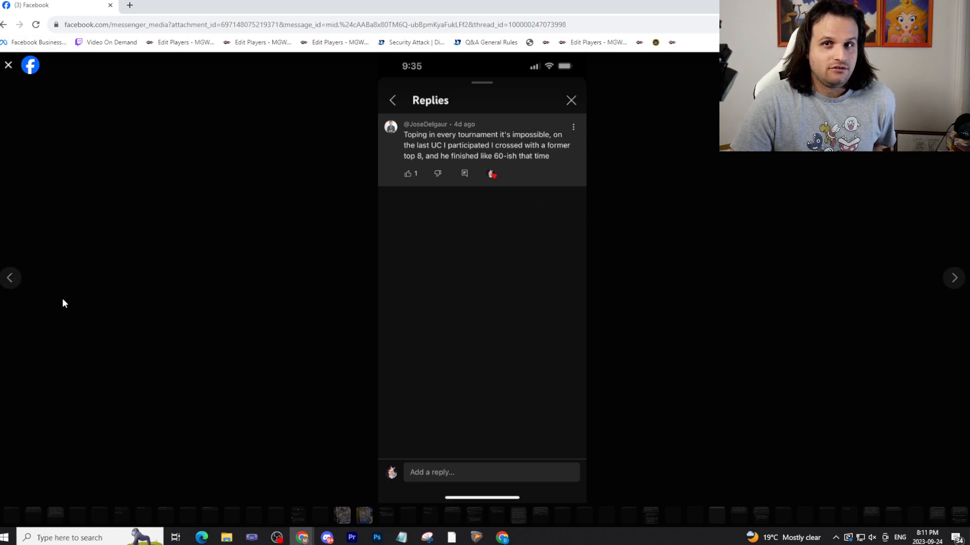
mouse_move(27, 284)
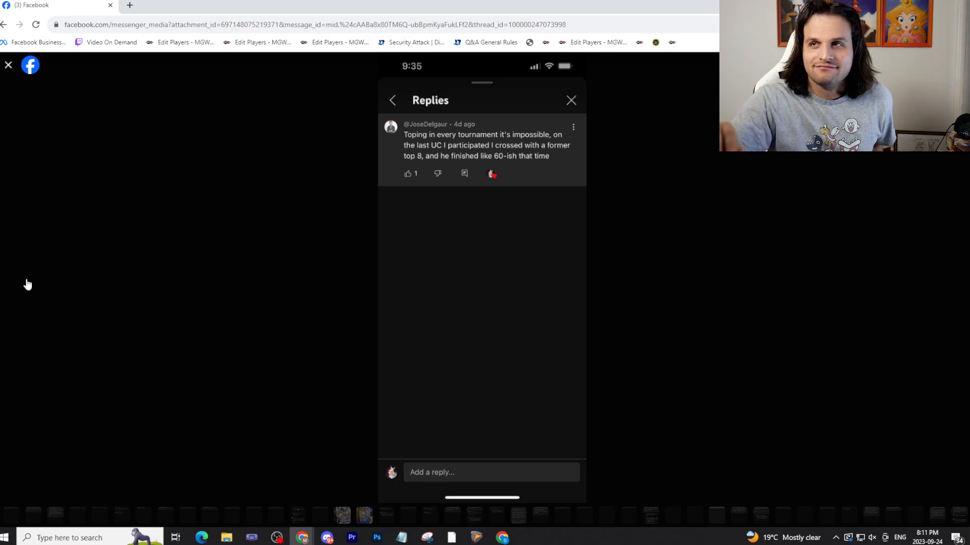
mouse_move(12, 278)
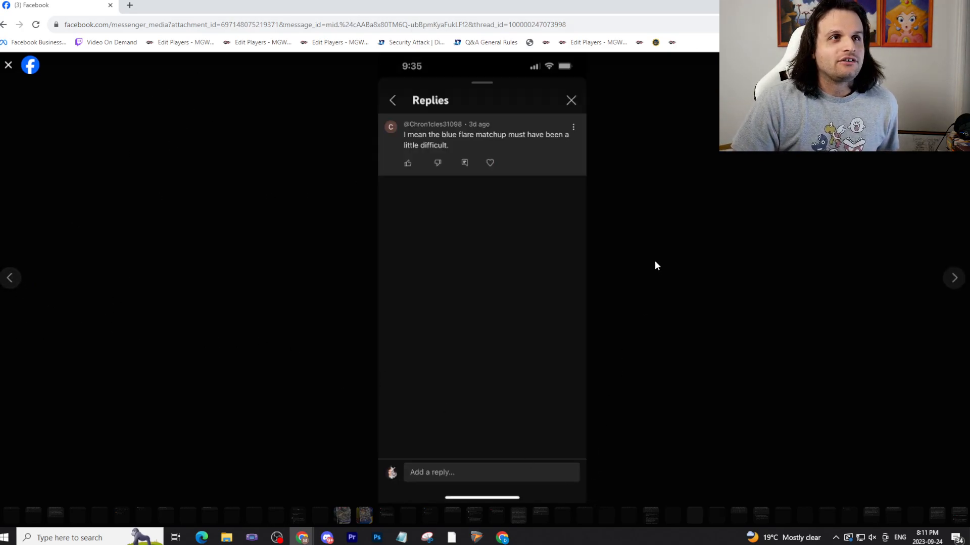
mouse_move(651, 275)
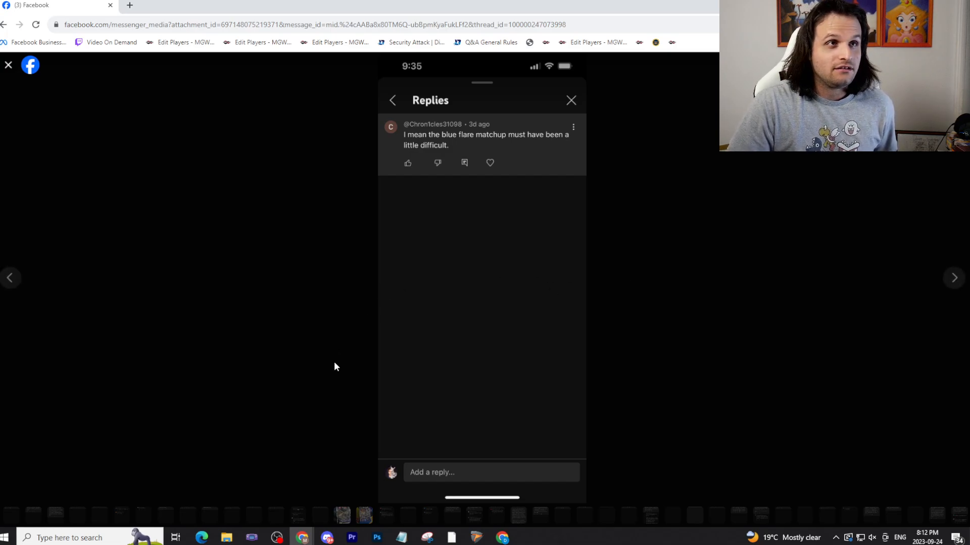
mouse_move(297, 324)
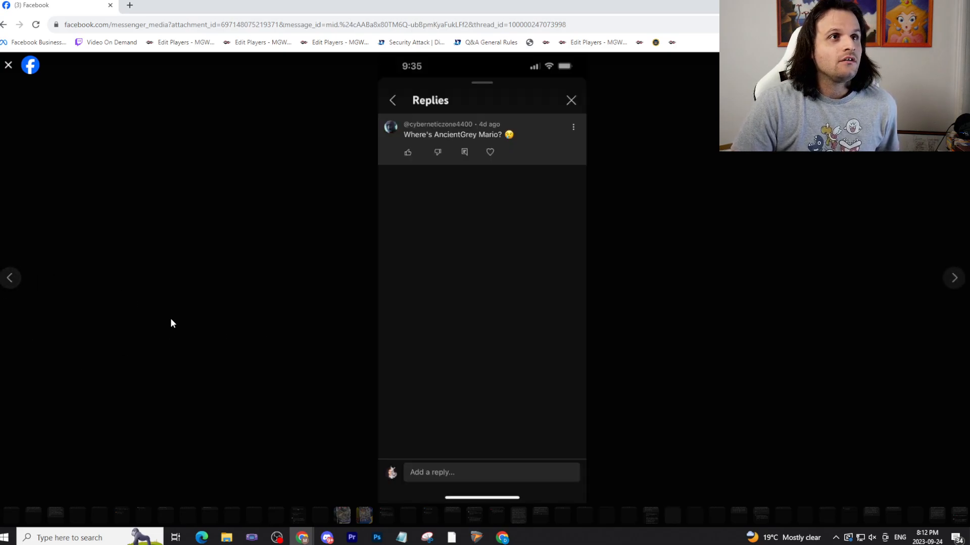
mouse_move(672, 329)
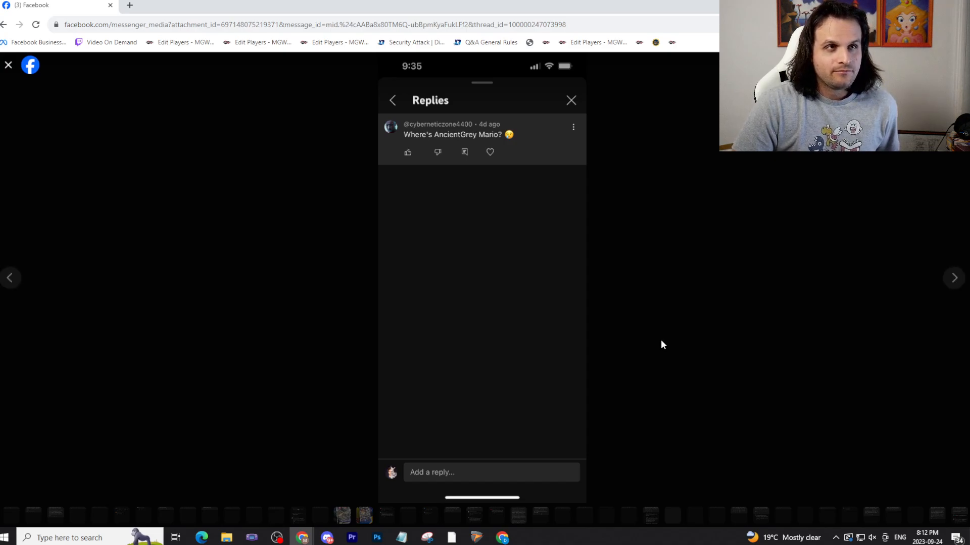
mouse_move(605, 292)
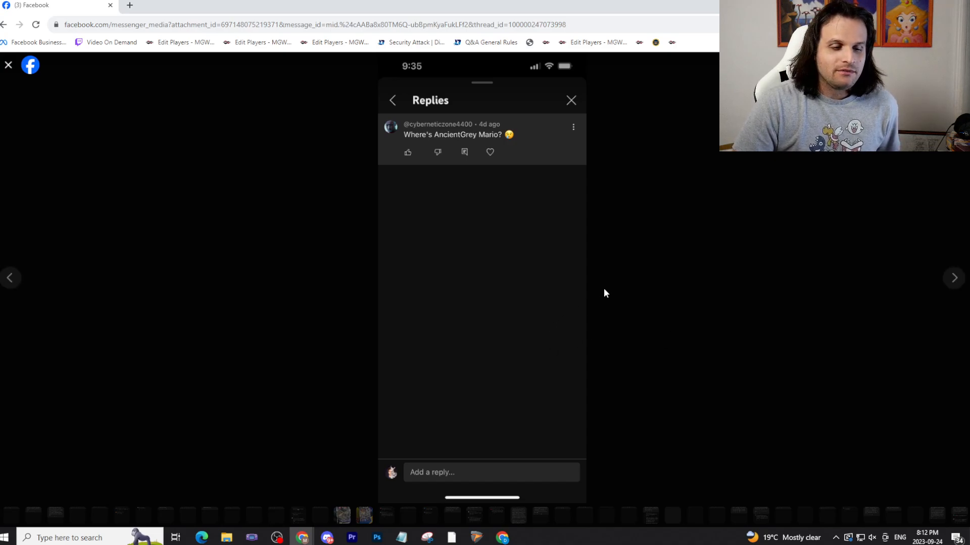
mouse_move(581, 292)
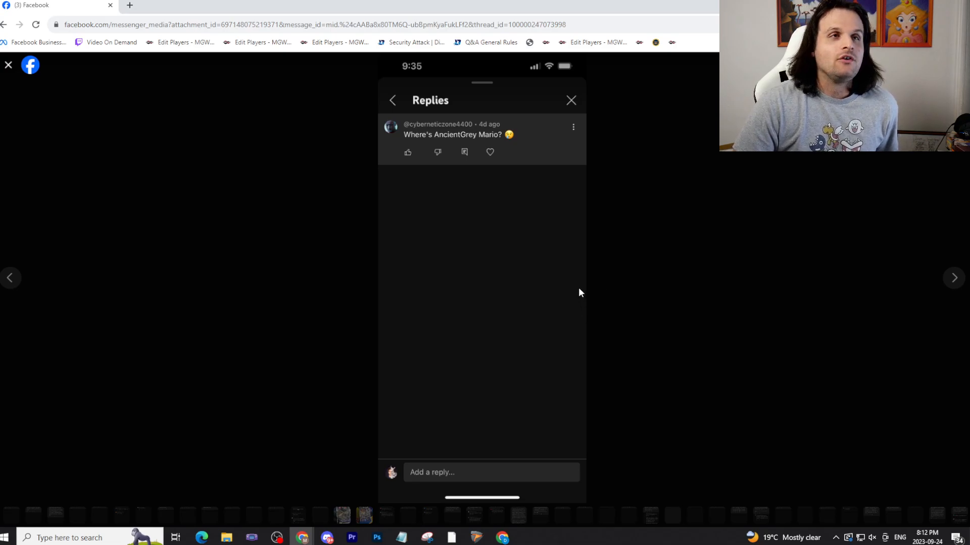
mouse_move(561, 301)
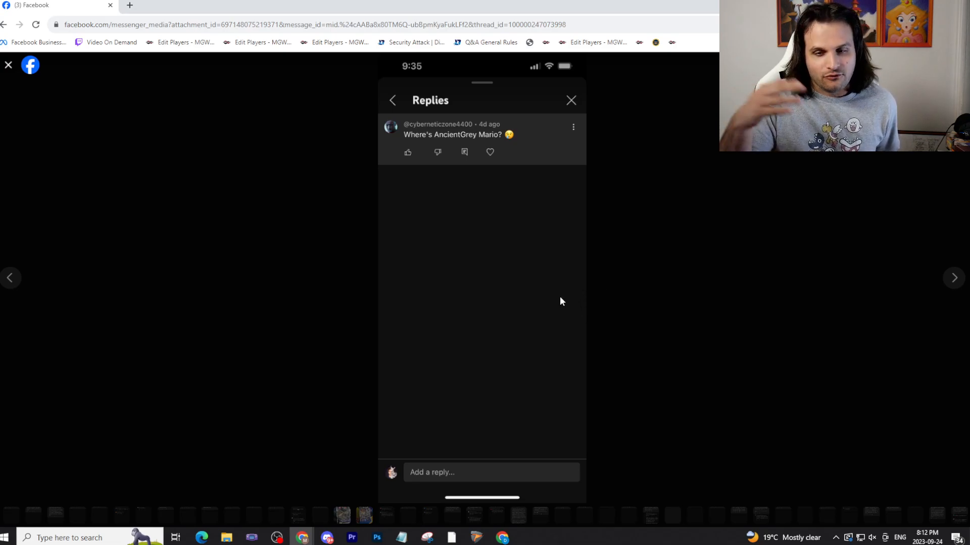
mouse_move(129, 350)
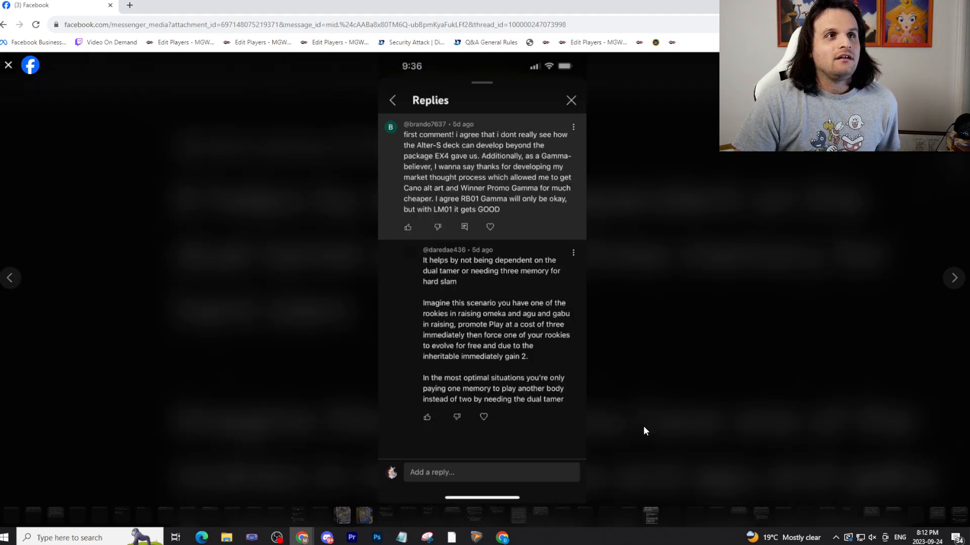
mouse_move(667, 360)
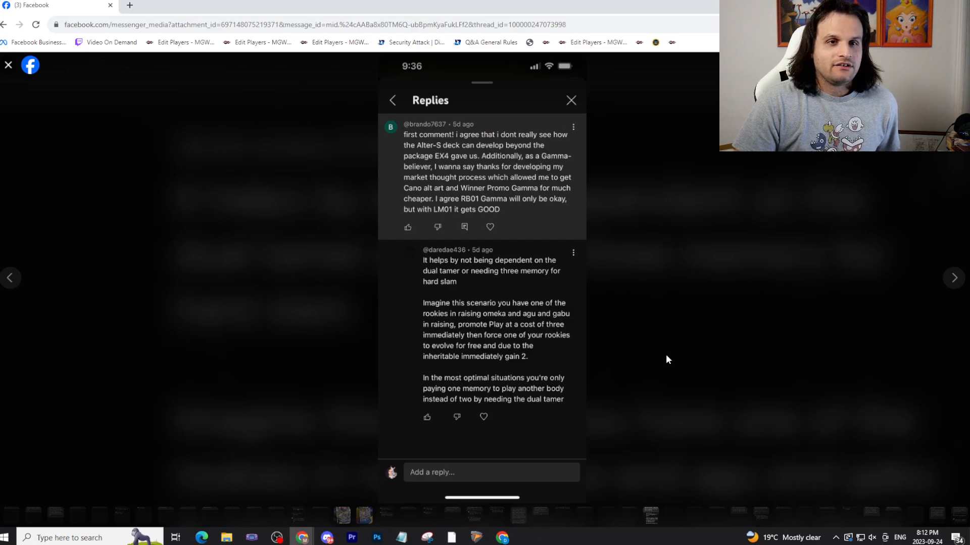
mouse_move(649, 320)
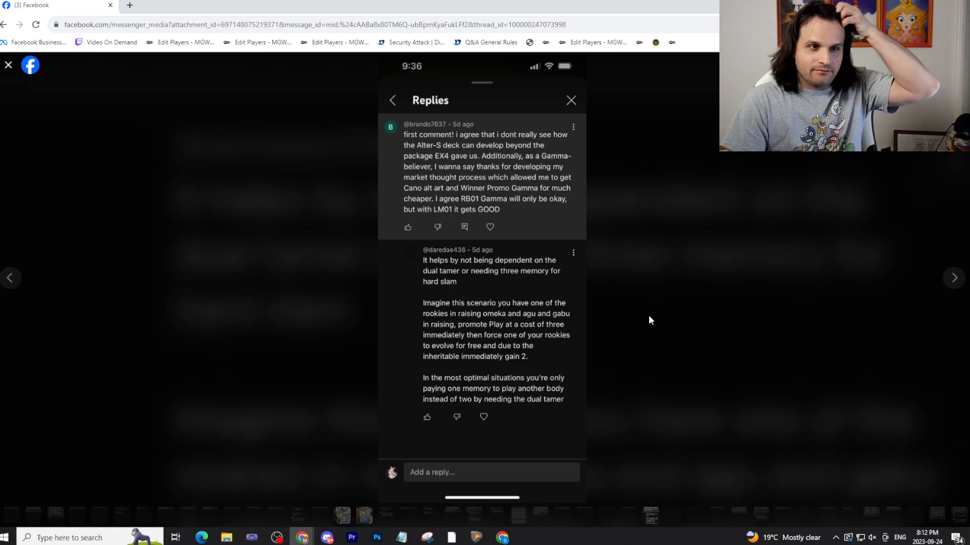